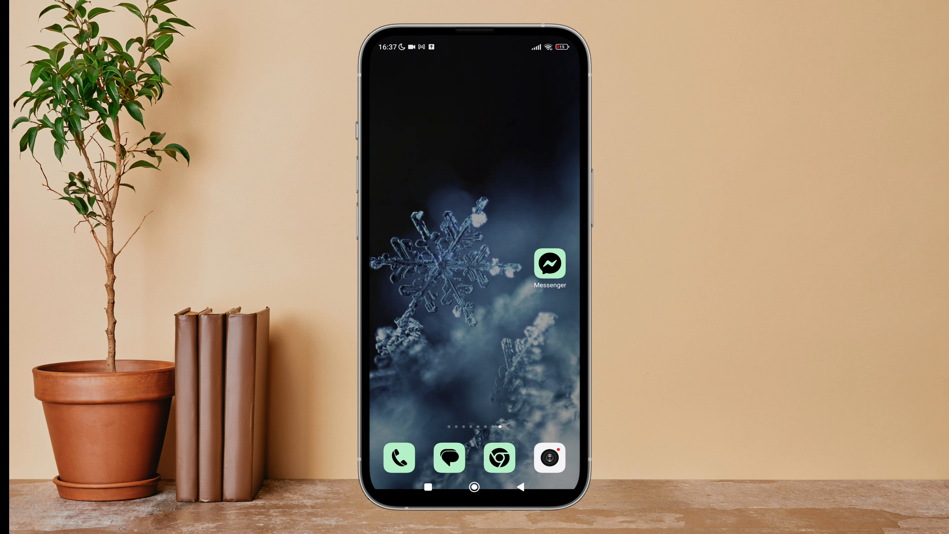
Step: Launch Messenger and reach the account settings page where Dark mode shows On
{"action": "left_click", "coordinate": [550, 265]}
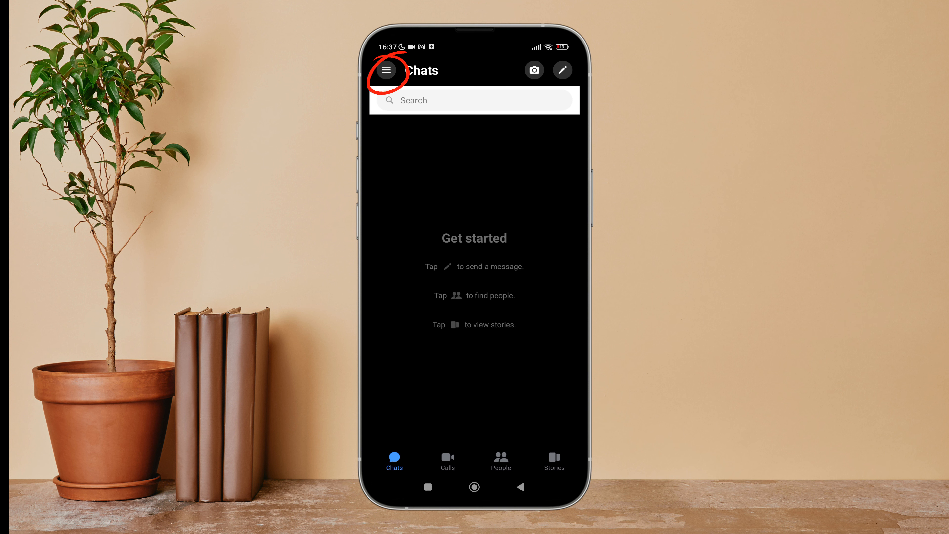
{"action": "left_click", "coordinate": [387, 70]}
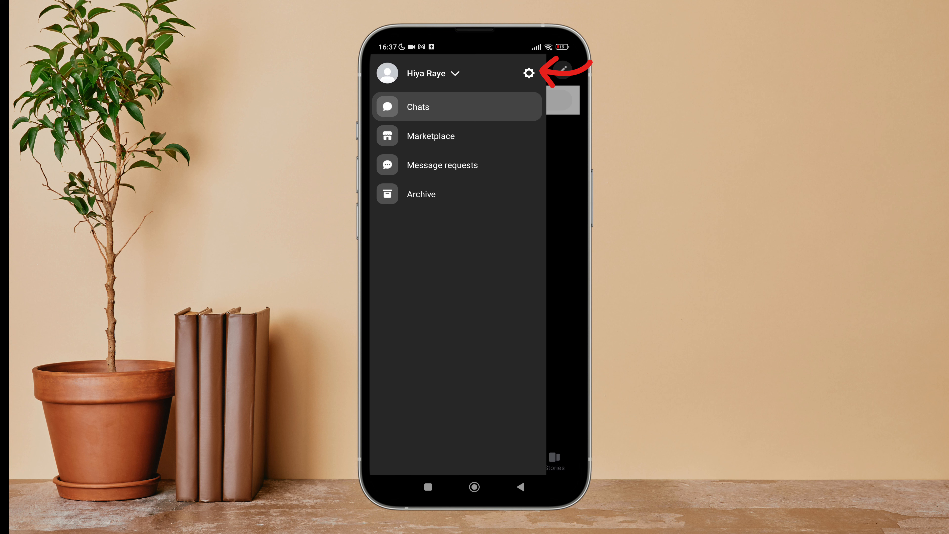
{"action": "left_click", "coordinate": [529, 73]}
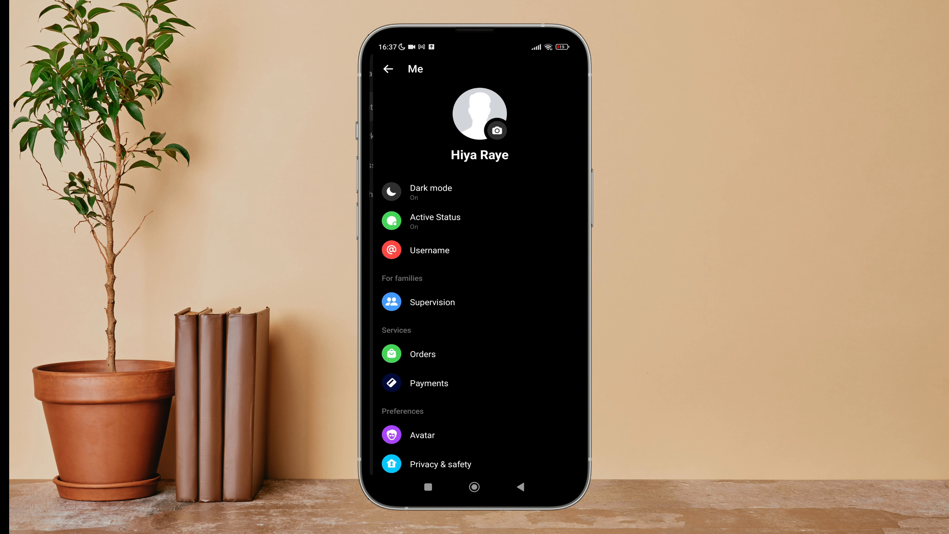
{"action": "left_click", "coordinate": [430, 191]}
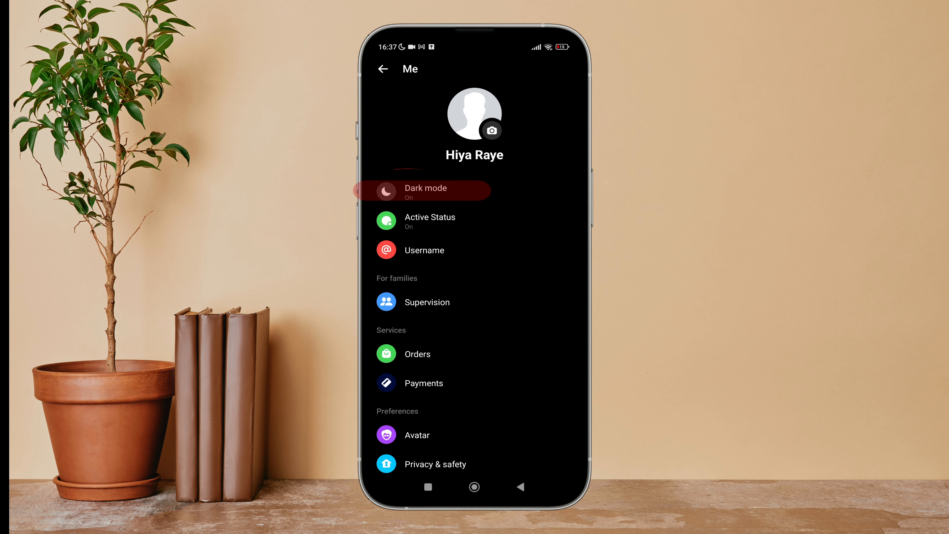
Step: Set Dark mode to Off so the interface switches to the light appearance
{"action": "left_click", "coordinate": [425, 190]}
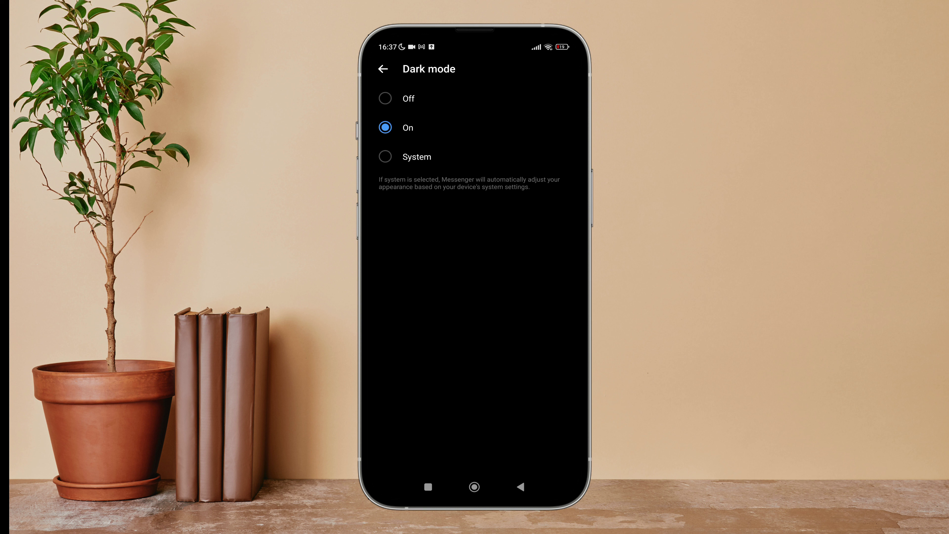
{"action": "left_click", "coordinate": [386, 98]}
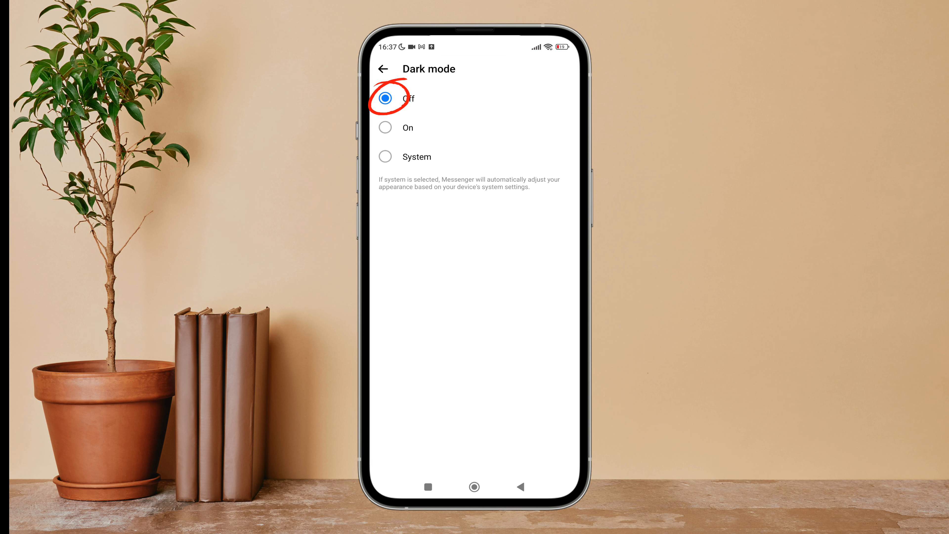